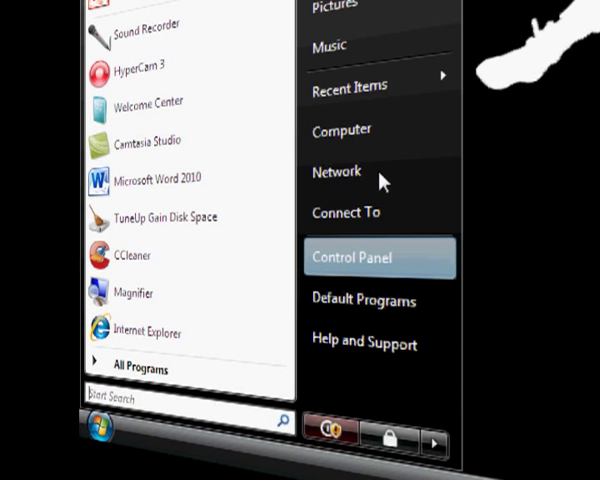
Step: Open Computer and show the context menu for Local Disk (C:)
left_click(342, 130)
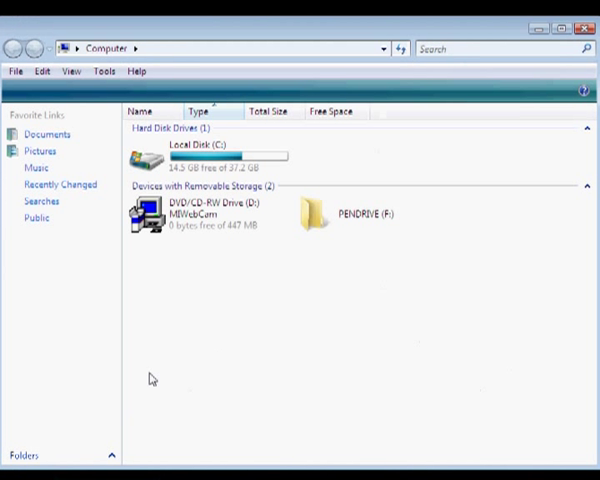
left_click(200, 155)
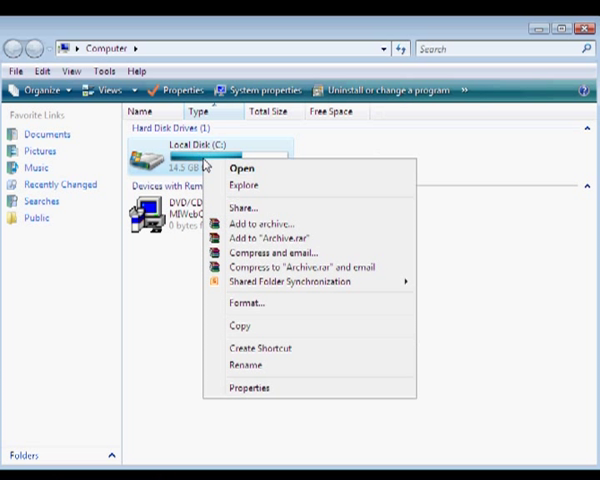
Step: In Local Disk (C:) properties, enable 'Compress this drive to save disk space'
left_click(249, 388)
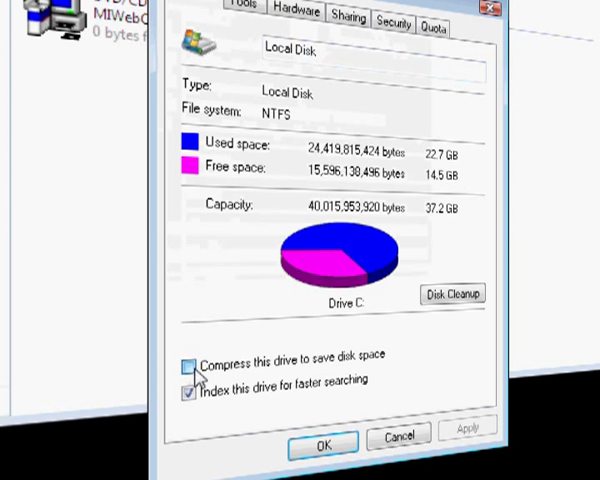
left_click(189, 364)
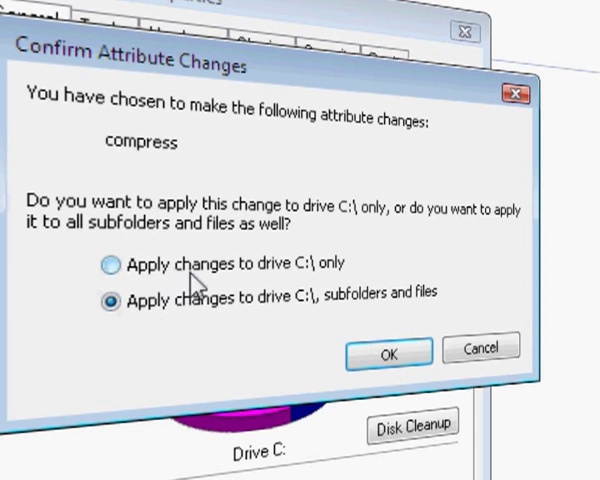
mouse_move(310, 283)
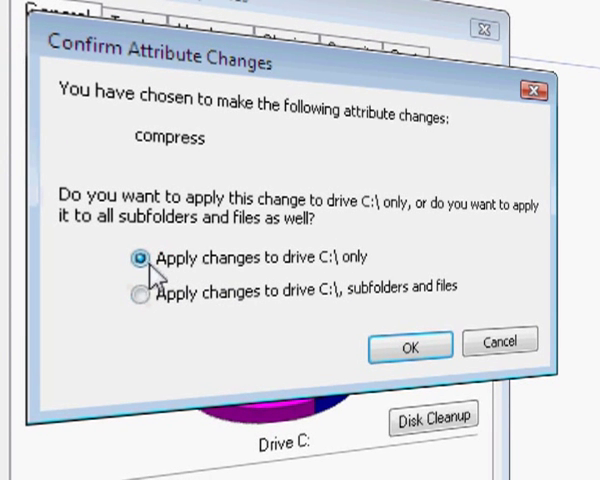
Step: Apply compression to drive C:\ with all subfolders and files, and confirm
left_click(138, 289)
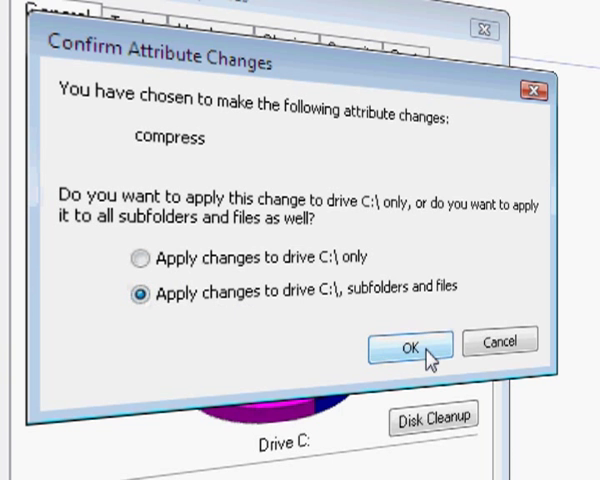
left_click(411, 343)
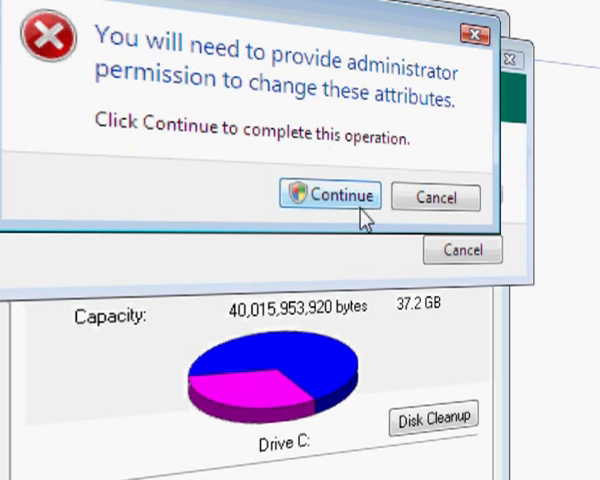
Step: Continue past the administrator prompt and ignore the access-denied file error
left_click(330, 196)
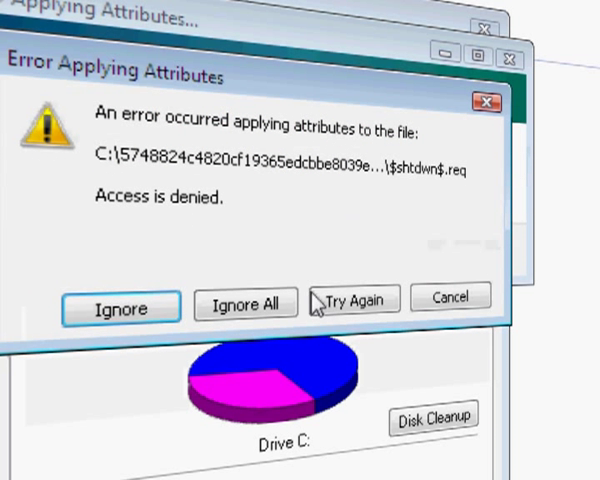
mouse_move(120, 307)
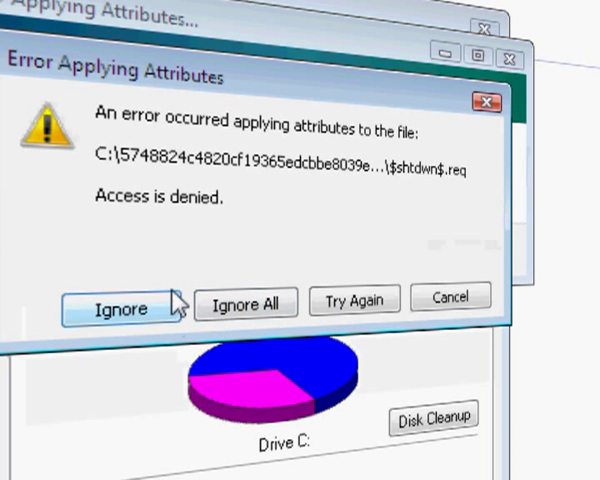
left_click(122, 307)
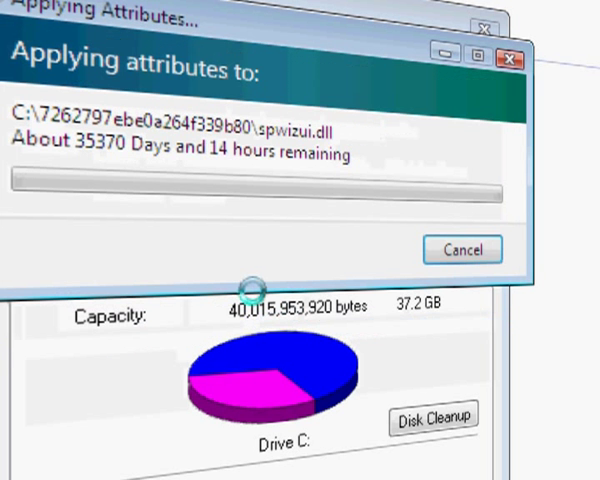